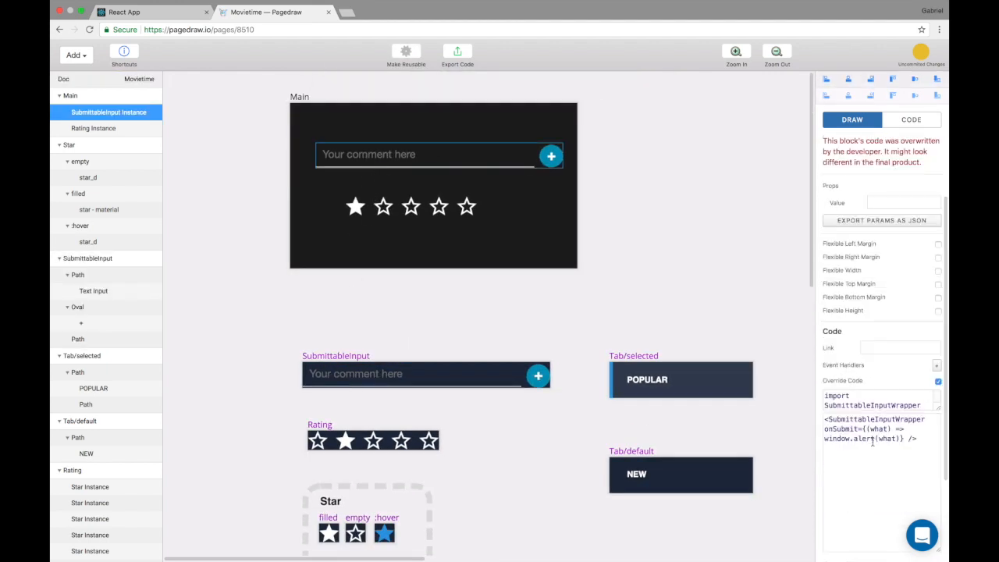
Step: Grab the wrapper override code, then add a new empty component below the inputs
{"action": "triple_click", "coordinate": [871, 428]}
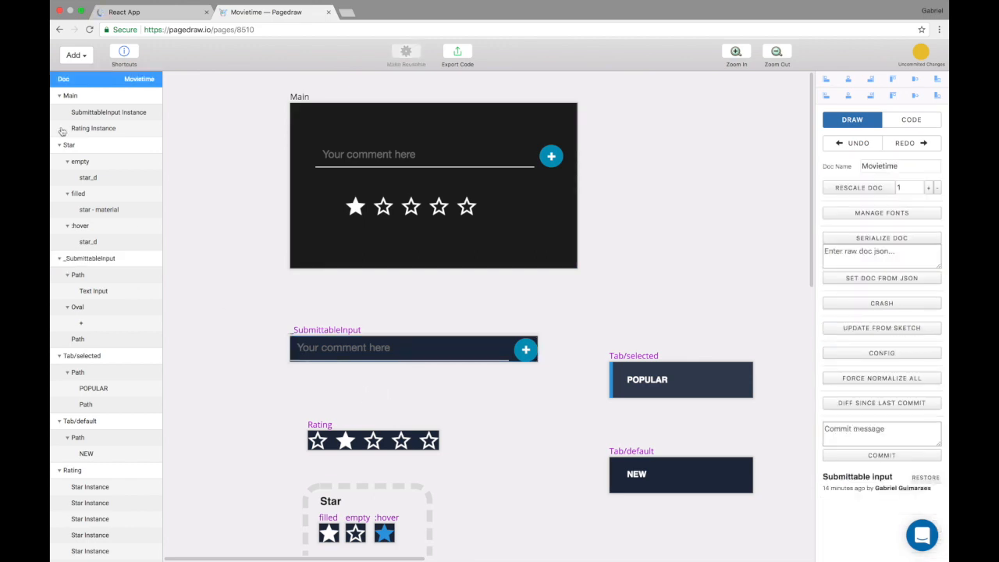
{"action": "left_click", "coordinate": [74, 54]}
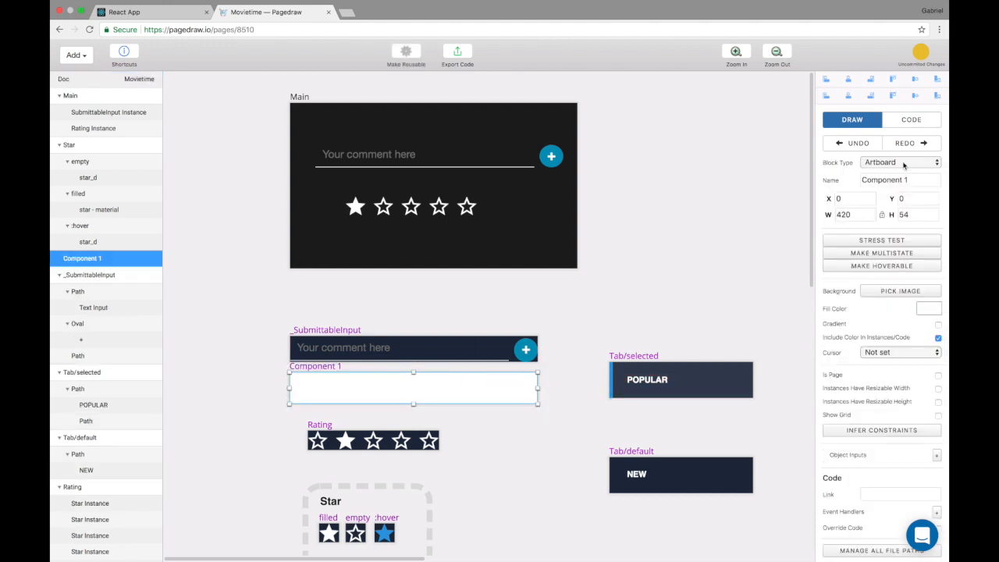
Step: Name the new artboard SubmittableInput and move Main's _SubmittableInput instance into it
{"action": "type", "text": "SubmittableInput"}
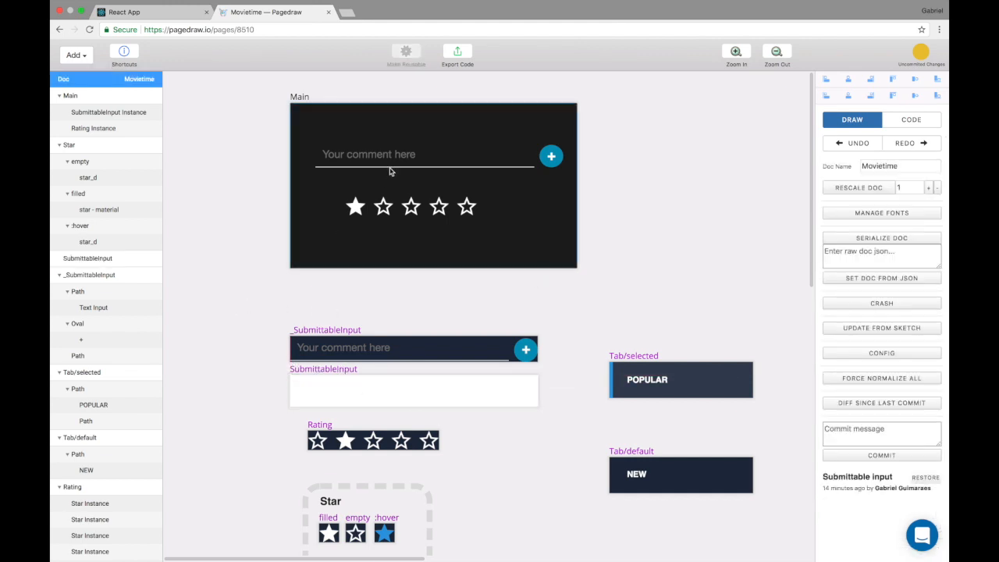
{"action": "left_click", "coordinate": [387, 170]}
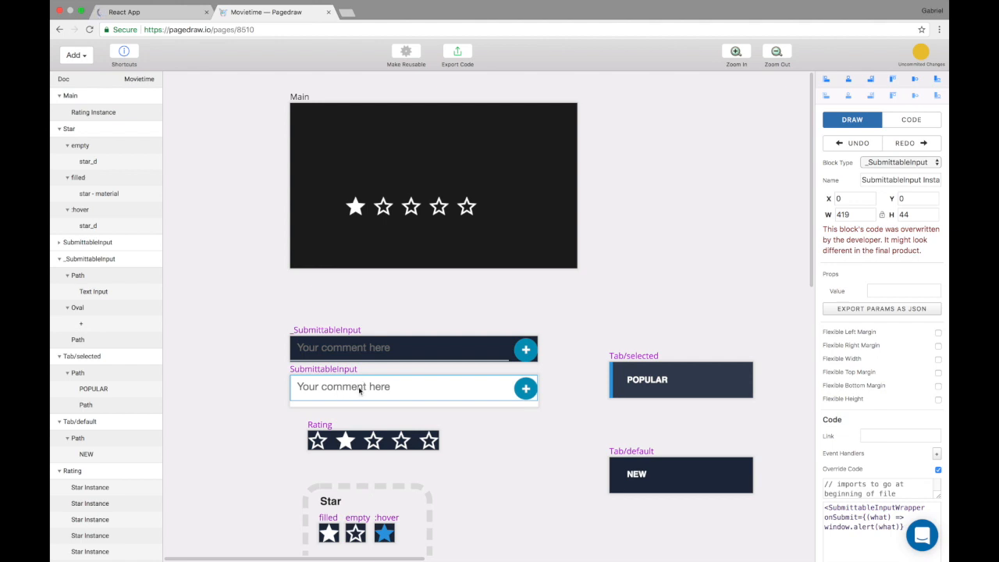
{"action": "left_click", "coordinate": [325, 329]}
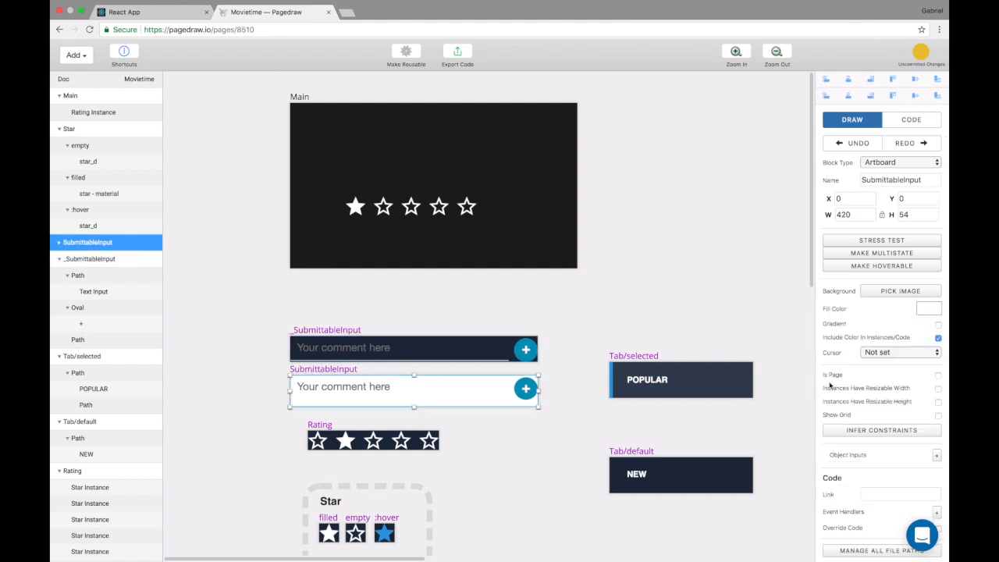
{"action": "left_click", "coordinate": [928, 309]}
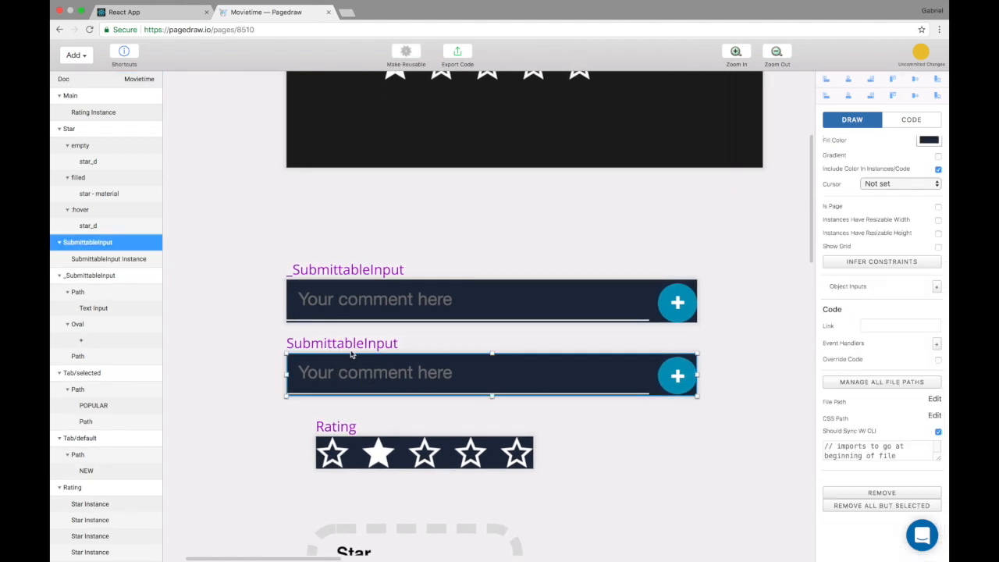
Step: Select the inner instance's SubmittableInputWrapper override code and list the insertable components
{"action": "left_click", "coordinate": [109, 259]}
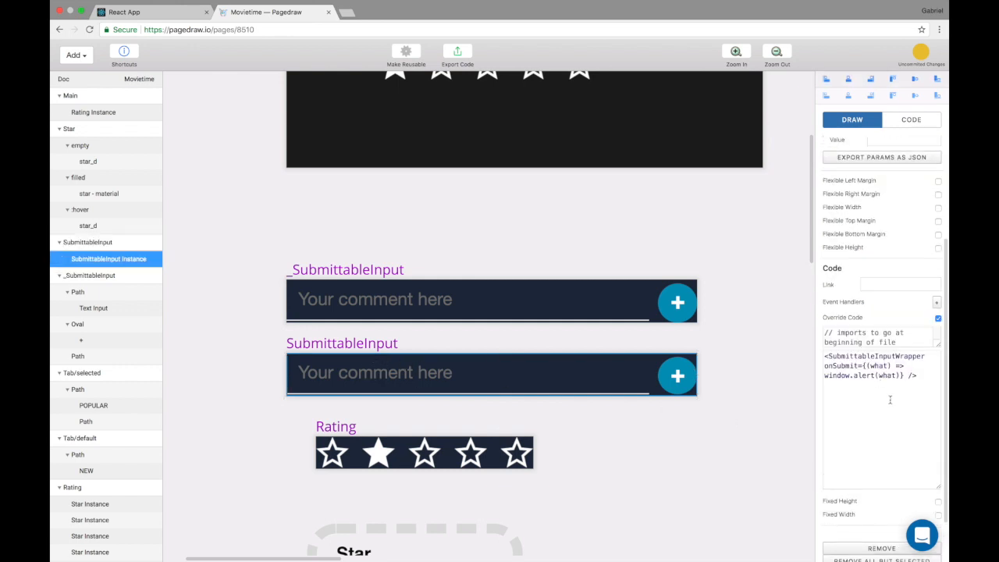
{"action": "triple_click", "coordinate": [871, 366]}
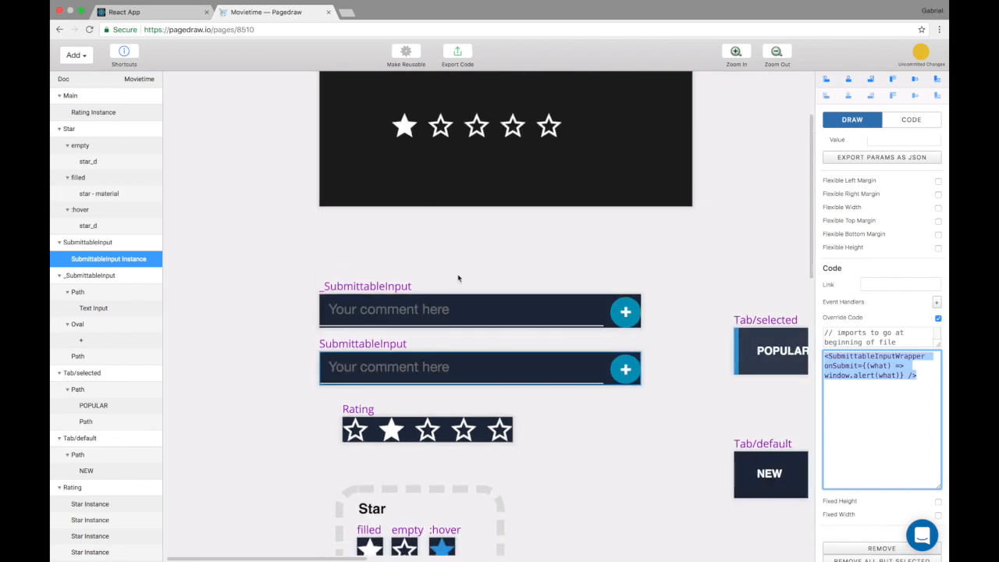
{"action": "left_click", "coordinate": [72, 55]}
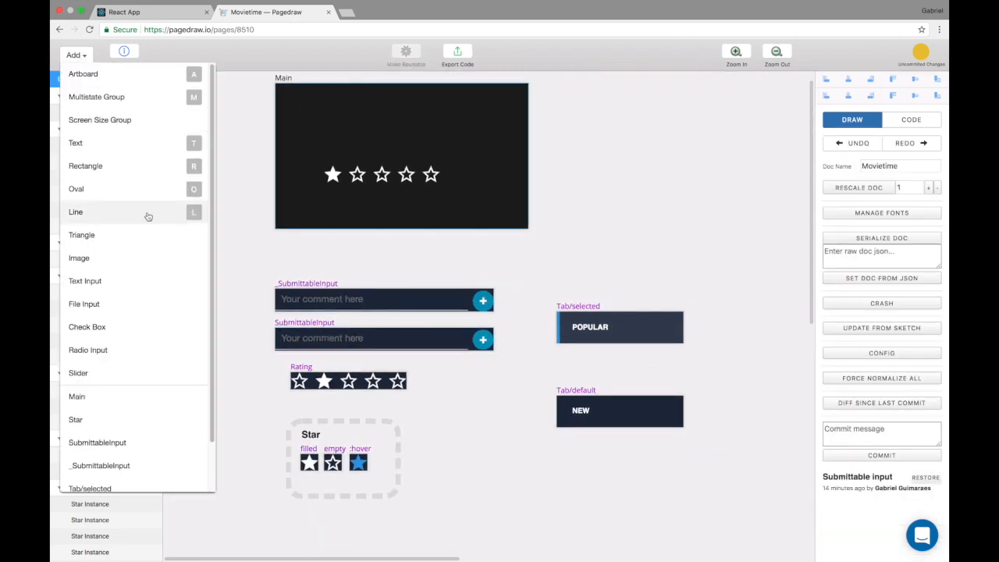
Step: Place a SubmittableInput in Main and set the wrapper's onSubmit to this.props.onSubmit
{"action": "scroll", "scroll_direction": "down", "scroll_amount": 3}
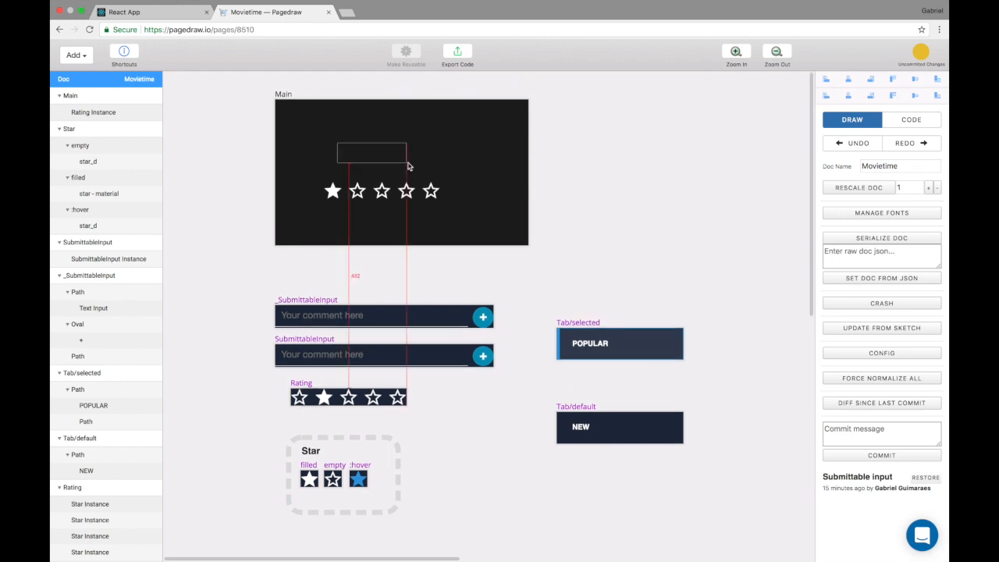
{"action": "left_click", "coordinate": [372, 153]}
{"action": "type", "text": "<SubmittableInputWrapper onSubmit={th} />"}
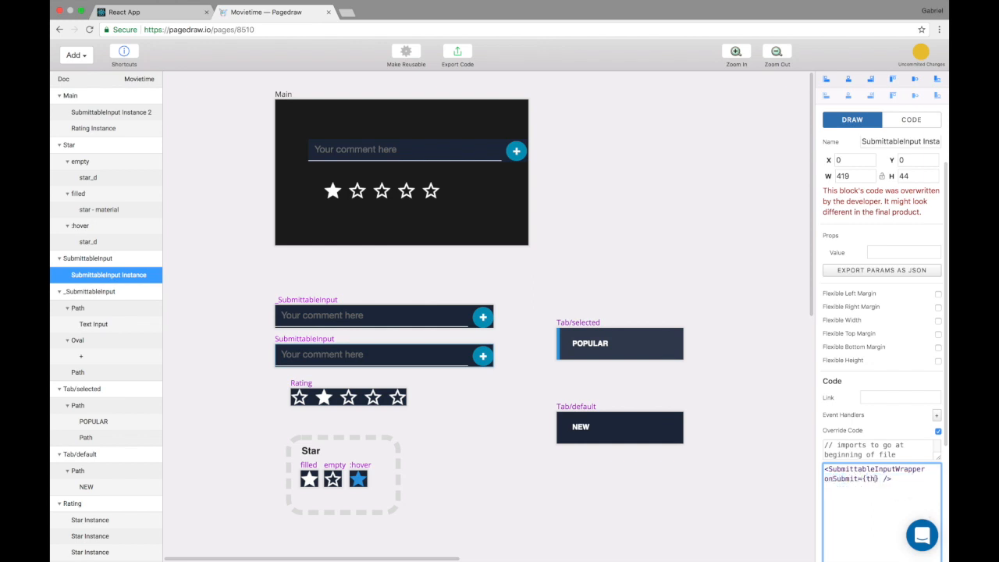
{"action": "type", "text": "this.props.on"}
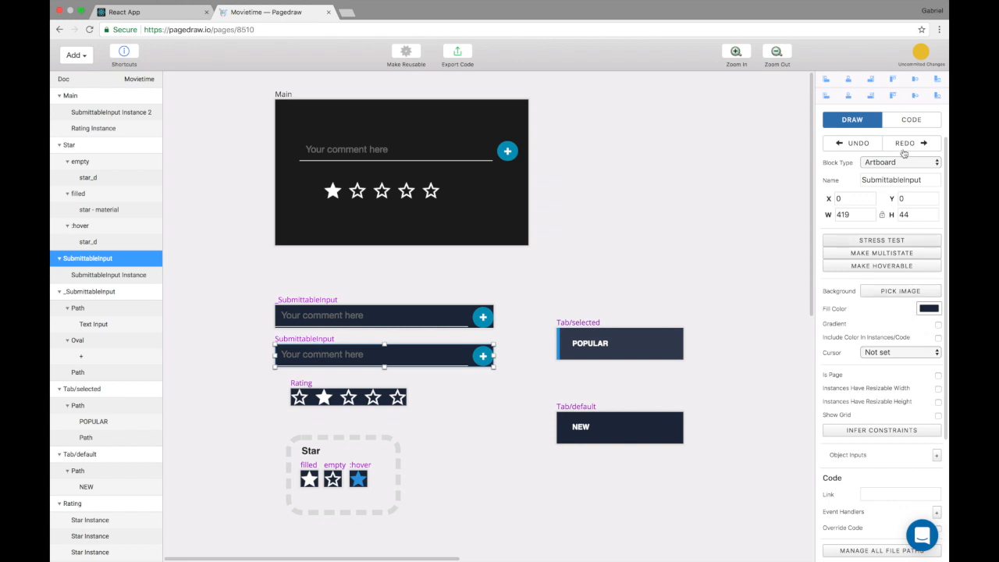
Step: Declare an onSubmit input of type Function on SubmittableInput, then return to Main's instance
{"action": "left_click", "coordinate": [899, 119]}
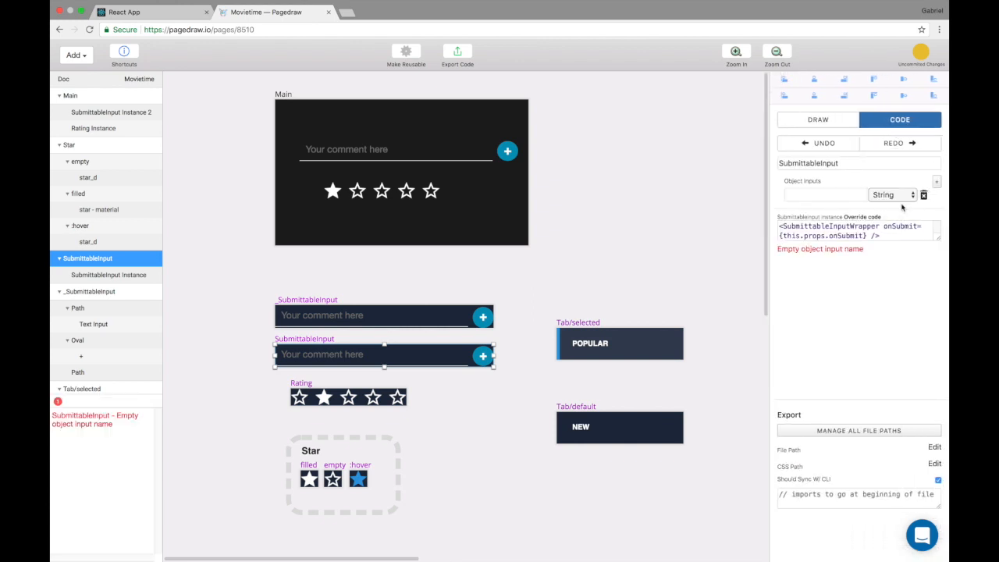
{"action": "type", "text": "onS"}
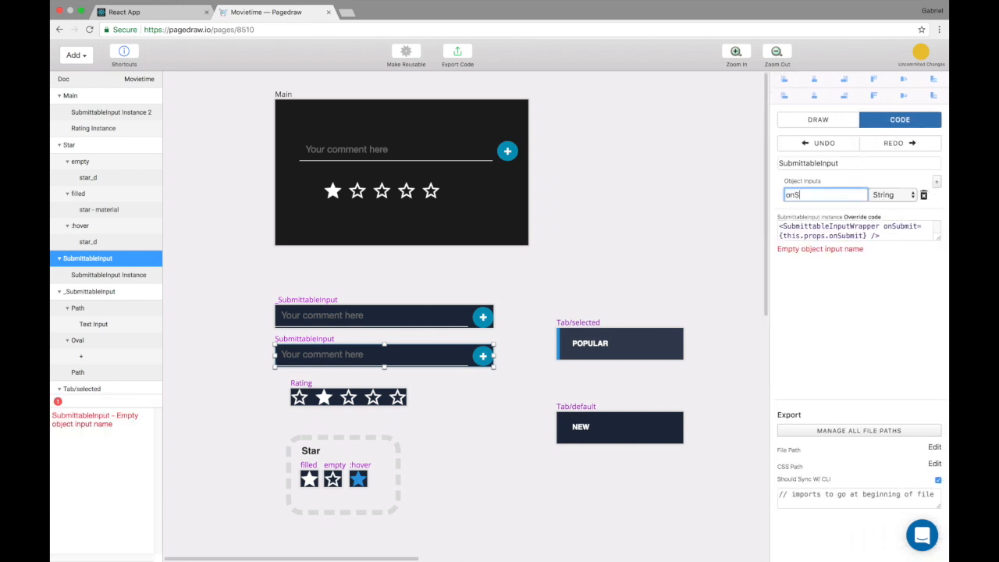
{"action": "left_click", "coordinate": [892, 194]}
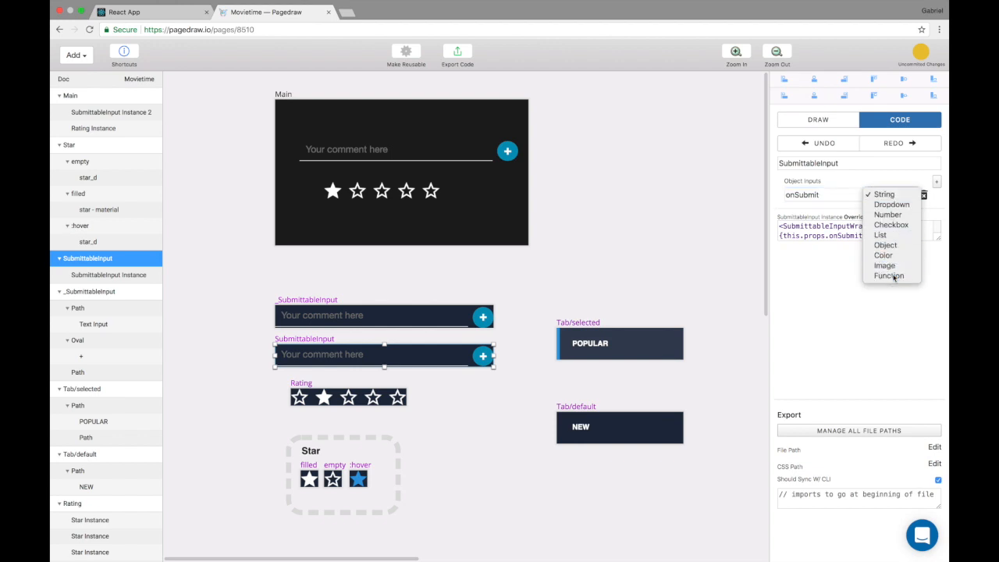
{"action": "left_click", "coordinate": [889, 275]}
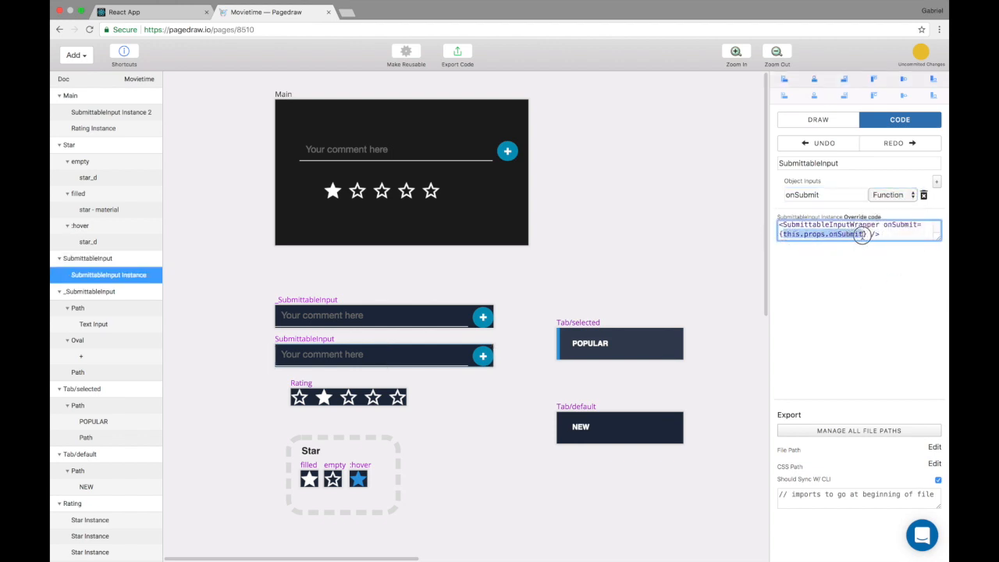
{"action": "left_click", "coordinate": [113, 112]}
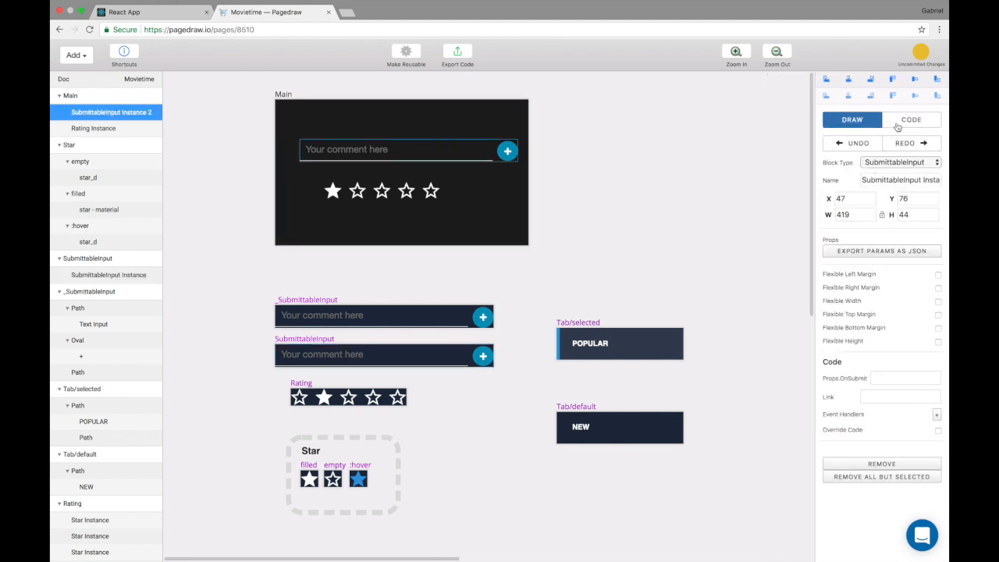
Step: Set Main's instance onSubmit to (what) => window.alert(what)
{"action": "left_click", "coordinate": [912, 118]}
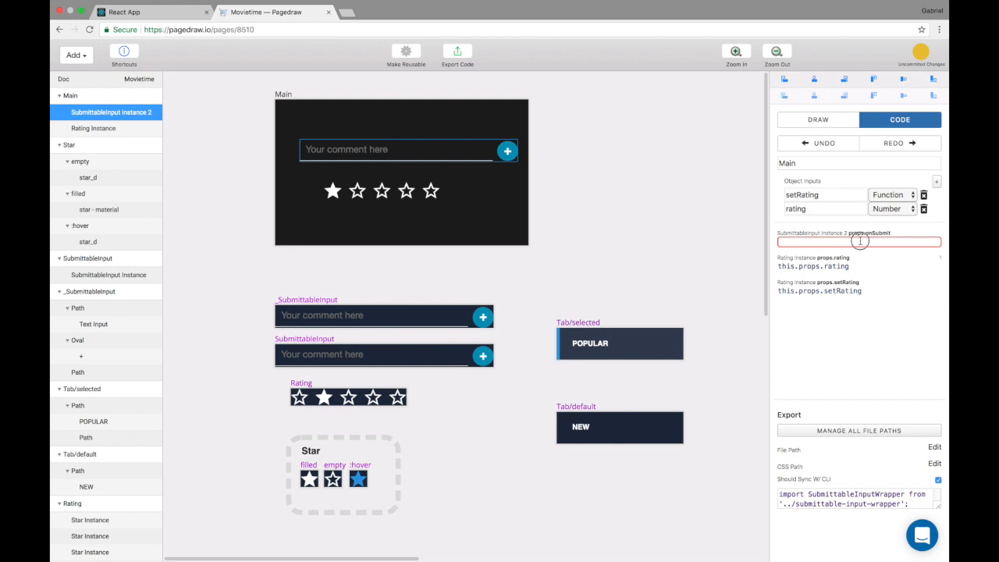
{"action": "type", "text": "wind"}
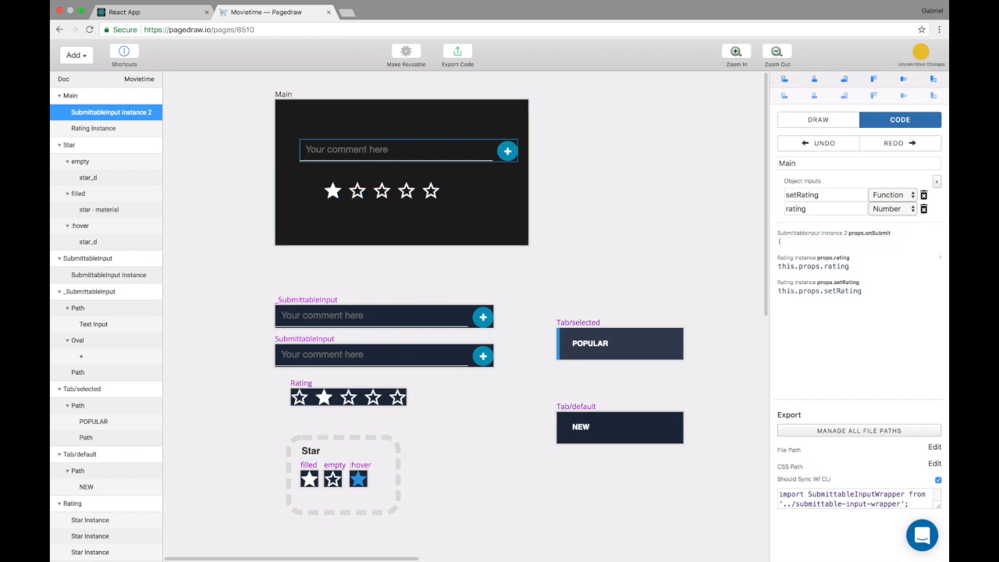
{"action": "type", "text": "(what) => window.al"}
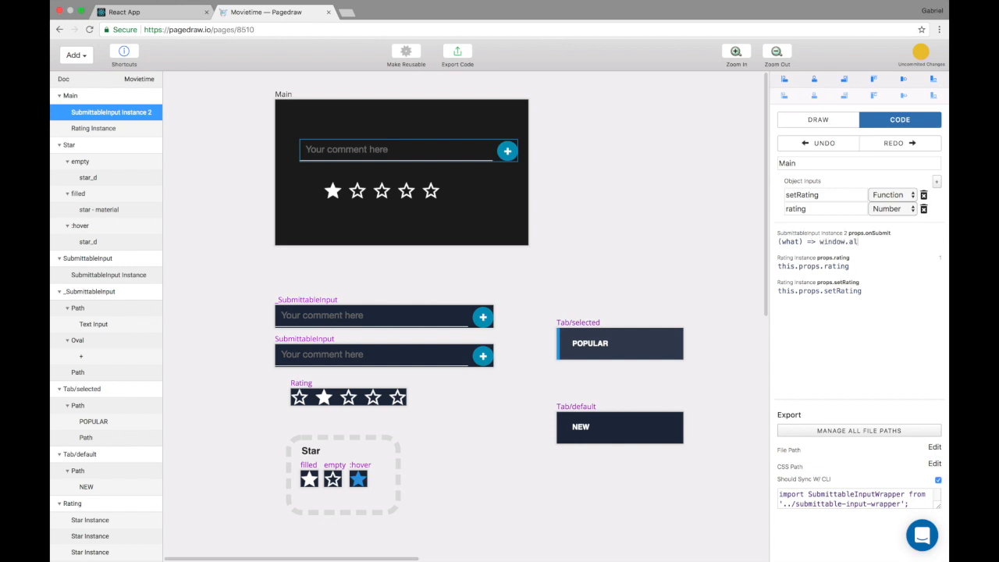
Step: Submit a comment in the running localhost:3000 React app to trigger the alert
{"action": "left_click", "coordinate": [273, 12]}
{"action": "type", "text": "Hello worl"}
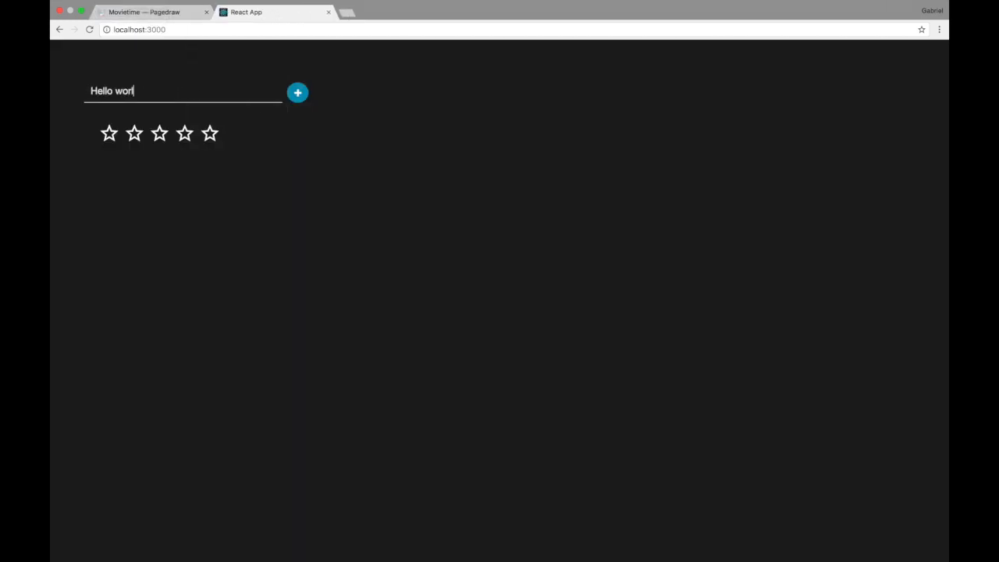
{"action": "left_click", "coordinate": [297, 92]}
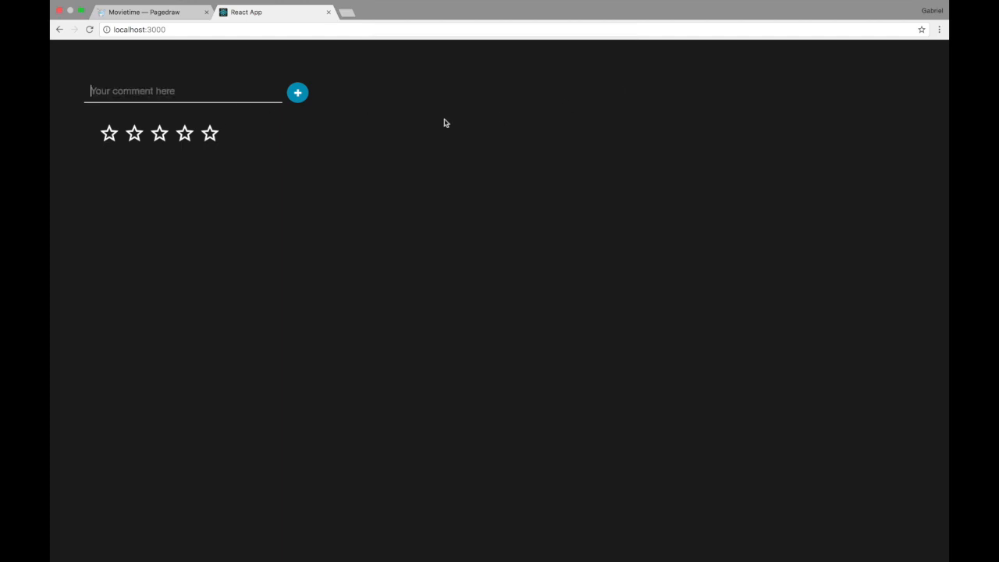